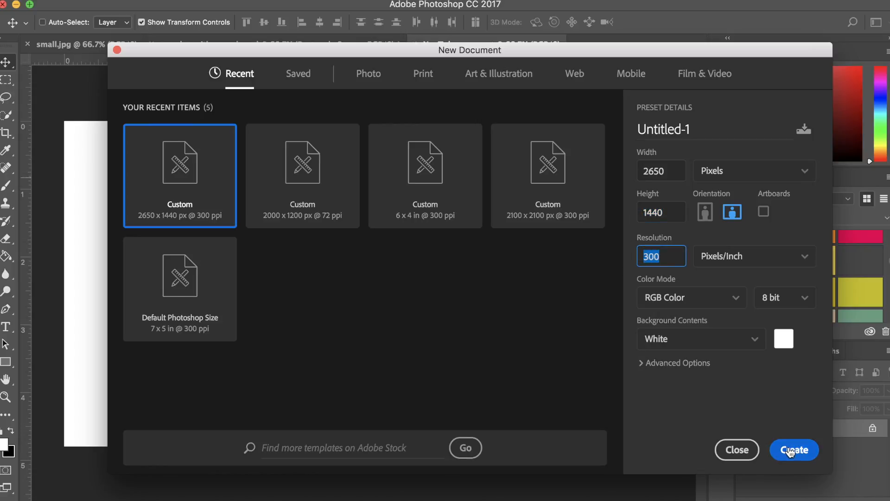
pyautogui.moveTo(798, 457)
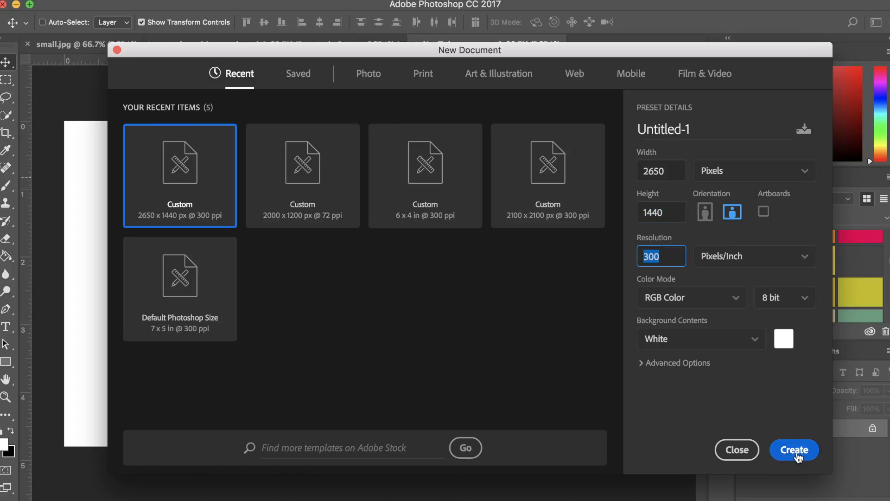
# - Create the blank white 2650 × 1440 px, 300 ppi 'YouTube cover art' document
pyautogui.click(794, 450)
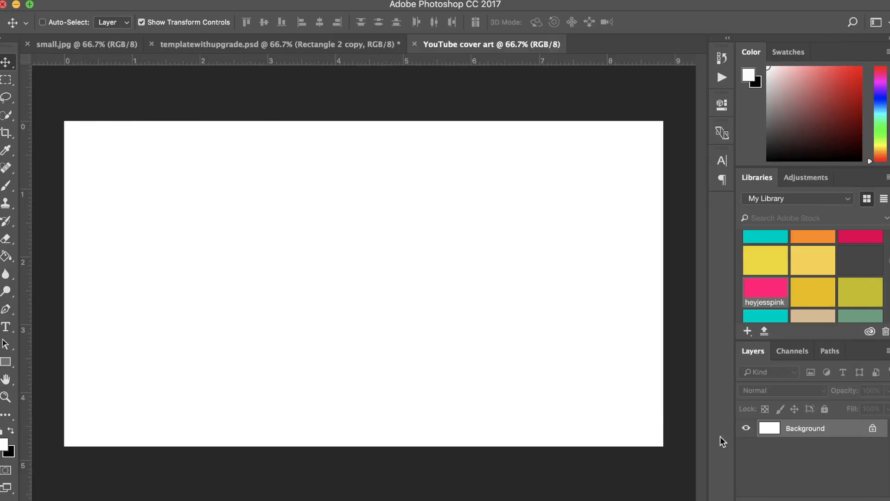
pyautogui.moveTo(346, 252)
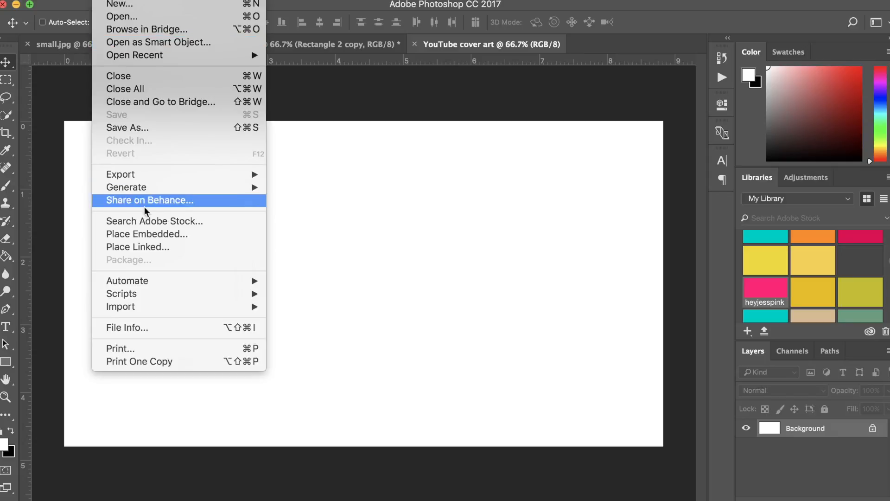
pyautogui.moveTo(148, 245)
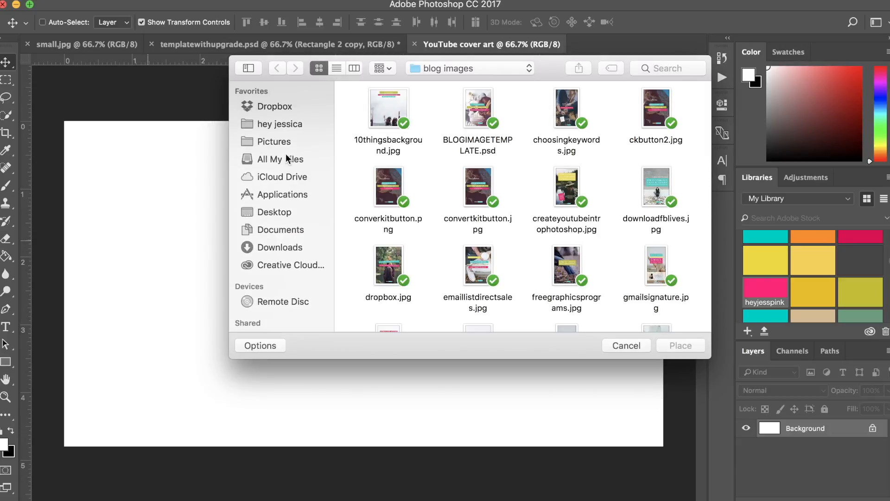
# - Place websitebkgrd.psd from the hey jessica folder and resize it on the canvas
pyautogui.click(280, 124)
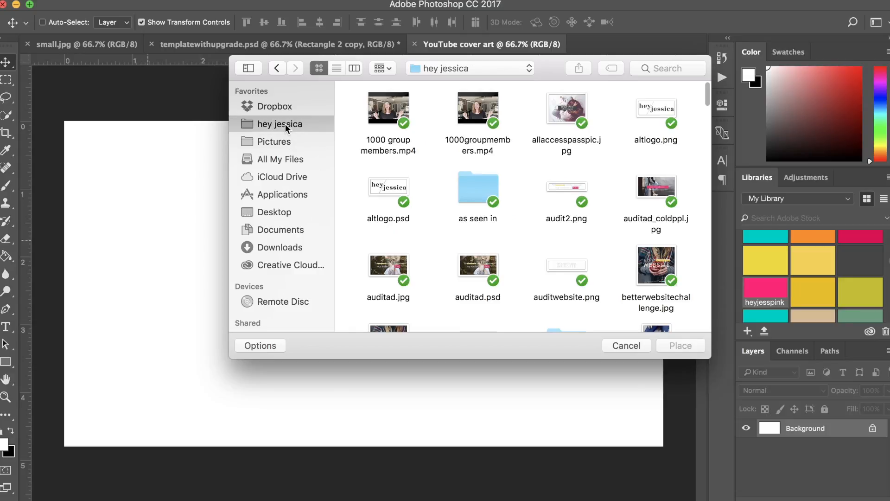
pyautogui.scroll(-3)
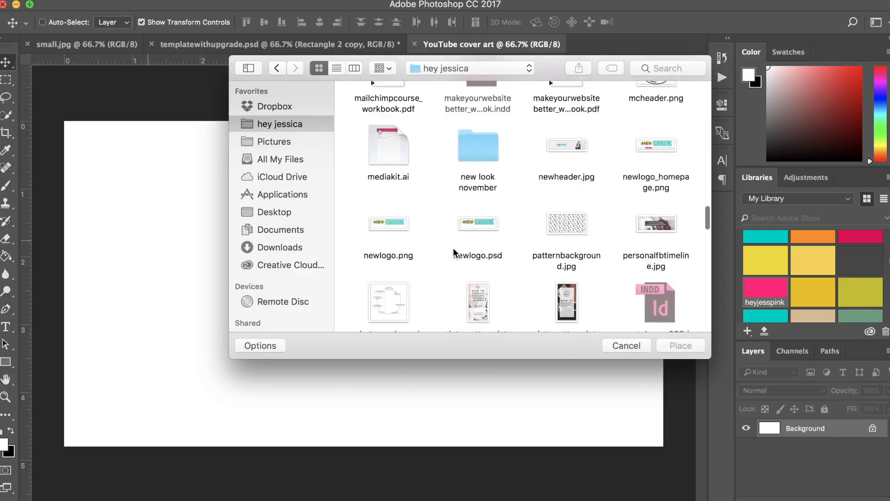
pyautogui.scroll(-3)
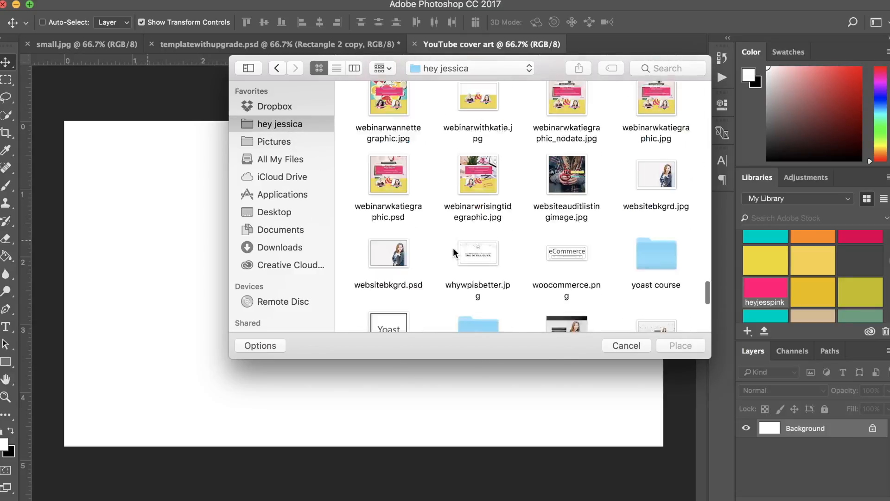
pyautogui.scroll(-3)
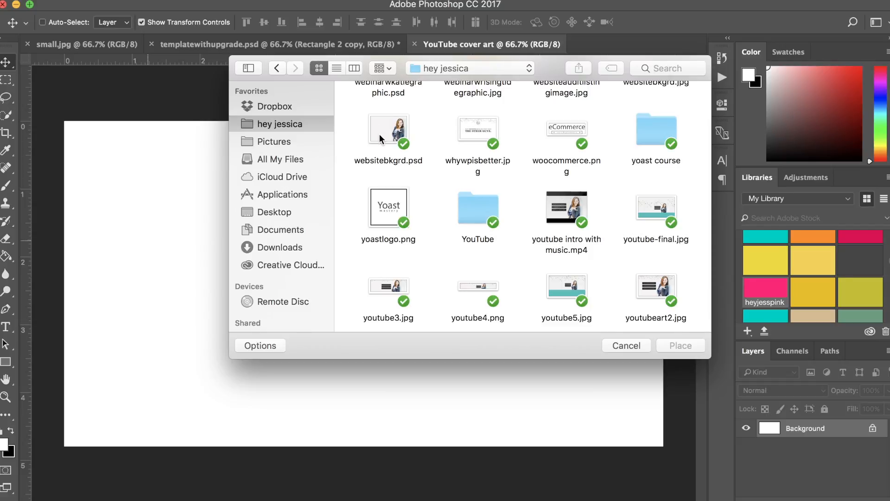
pyautogui.click(389, 134)
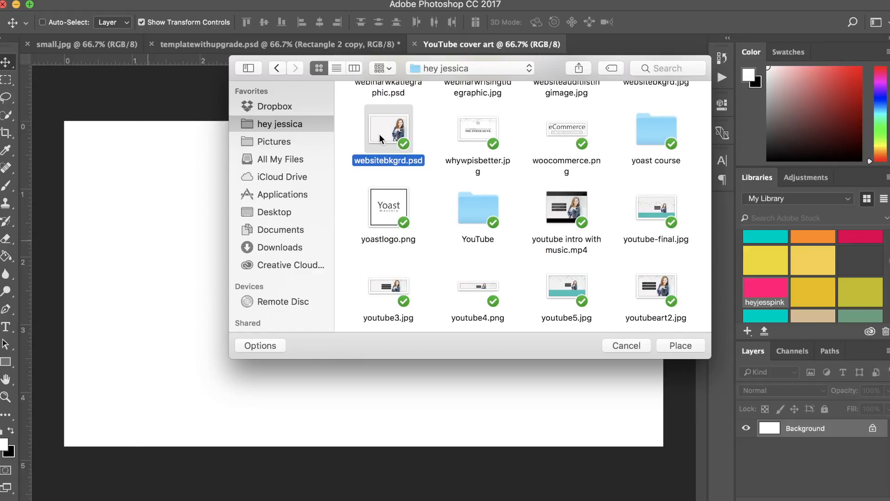
pyautogui.click(680, 345)
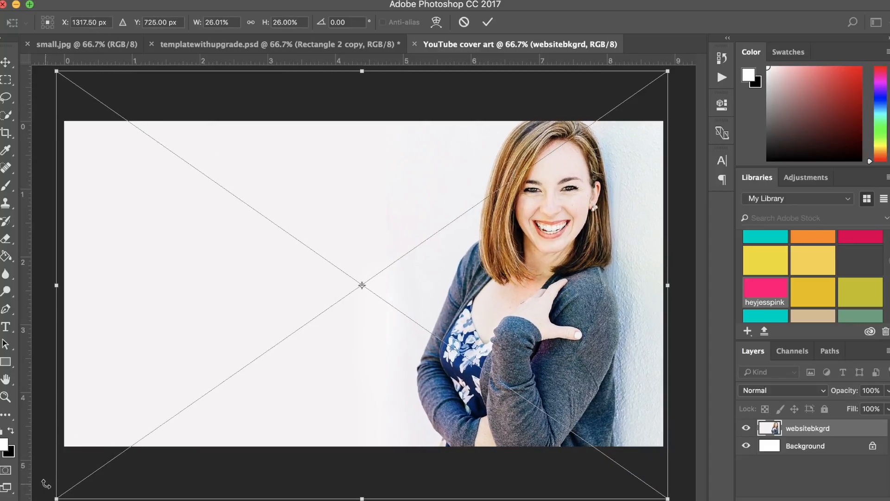
pyautogui.moveTo(362, 285); pyautogui.dragTo(363, 304)
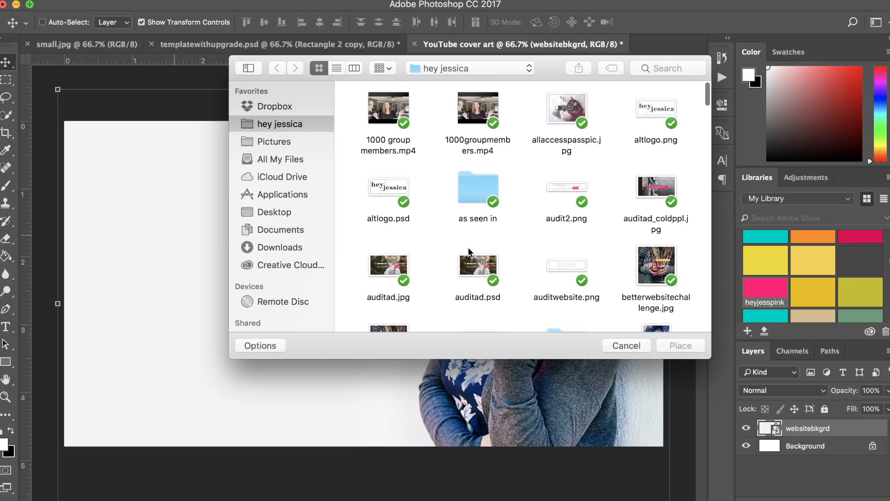
# - Scroll through the hey jessica folder to find the Hi Y'all script image
pyautogui.scroll(-3)
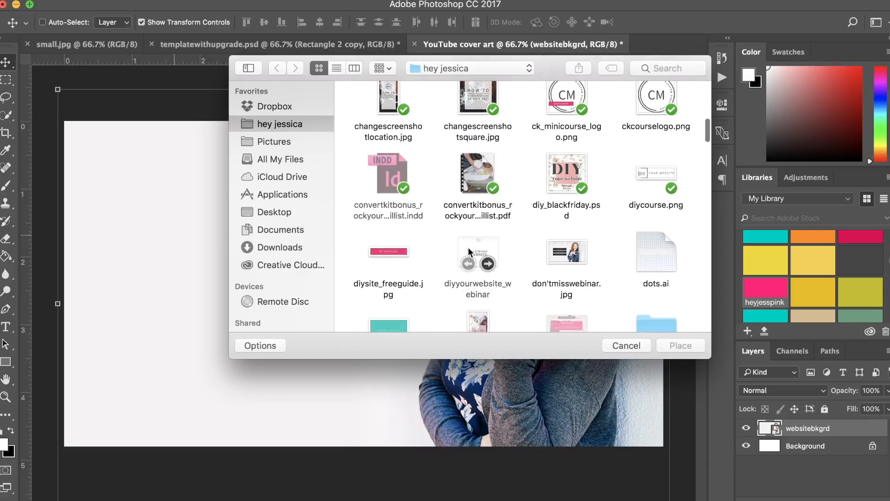
pyautogui.scroll(-3)
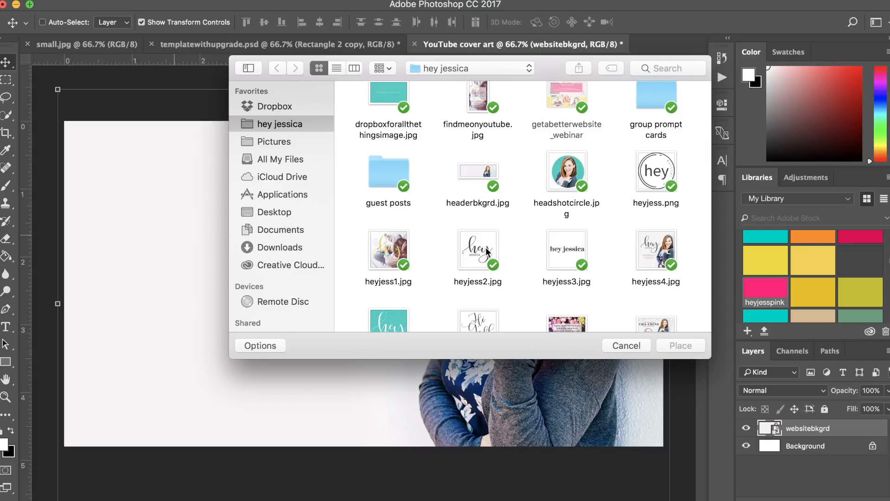
pyautogui.scroll(-3)
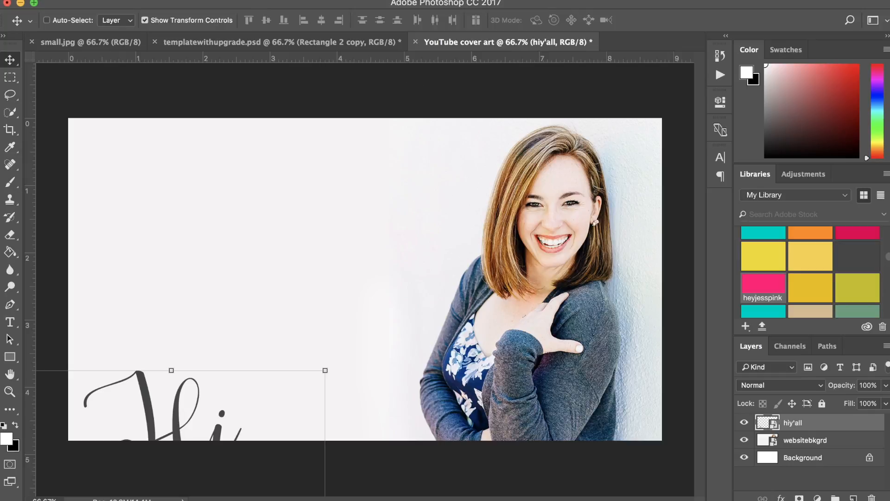
# - Show the Timeline panel and create a frame animation from the document's layers
pyautogui.click(445, 3)
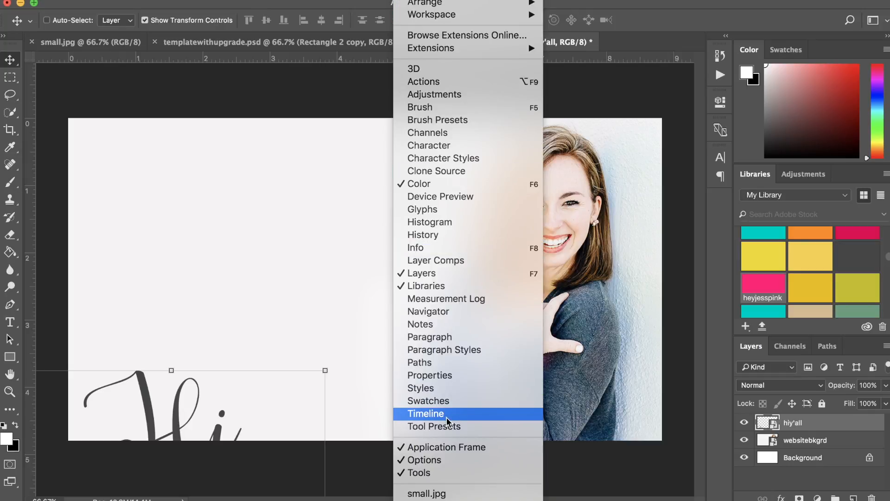
pyautogui.click(425, 413)
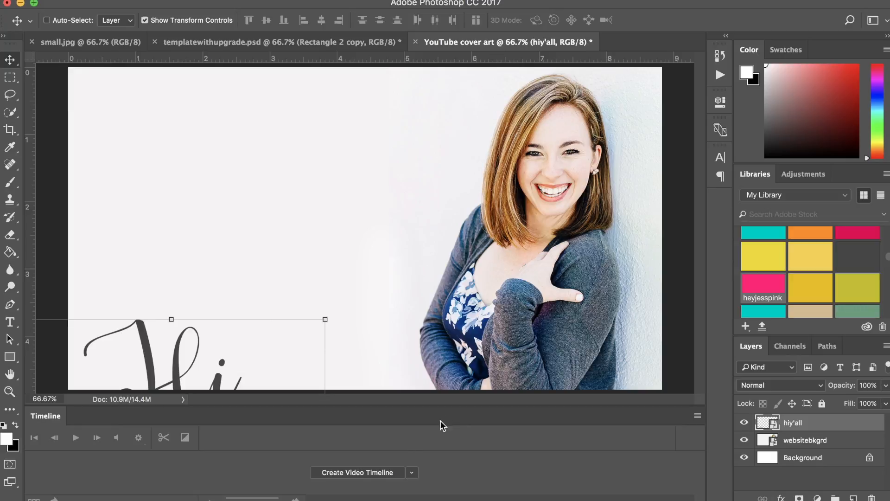
pyautogui.moveTo(362, 480)
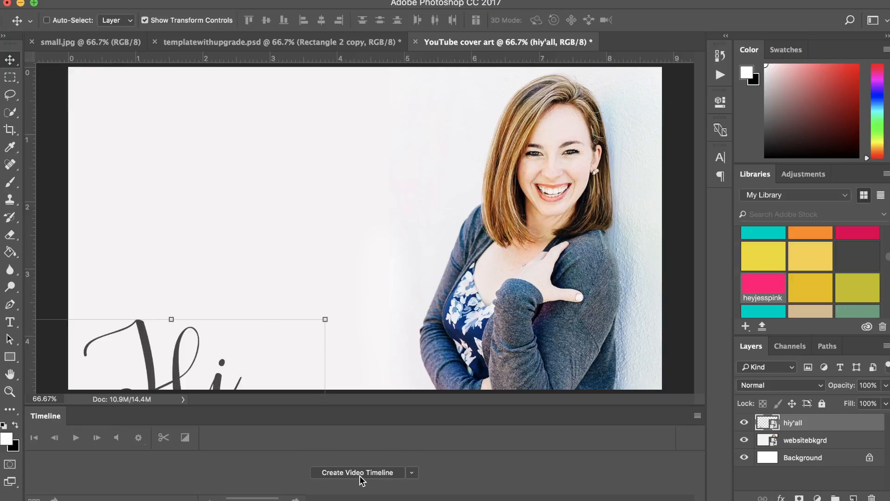
pyautogui.click(411, 472)
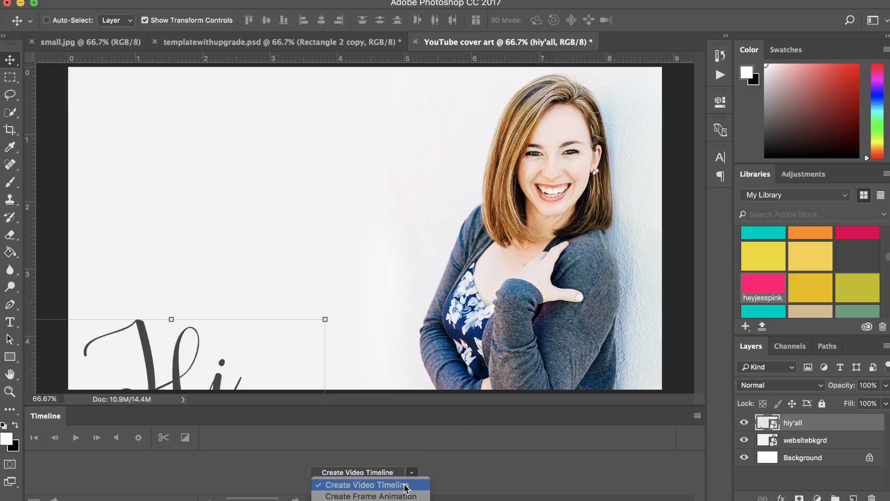
pyautogui.click(366, 484)
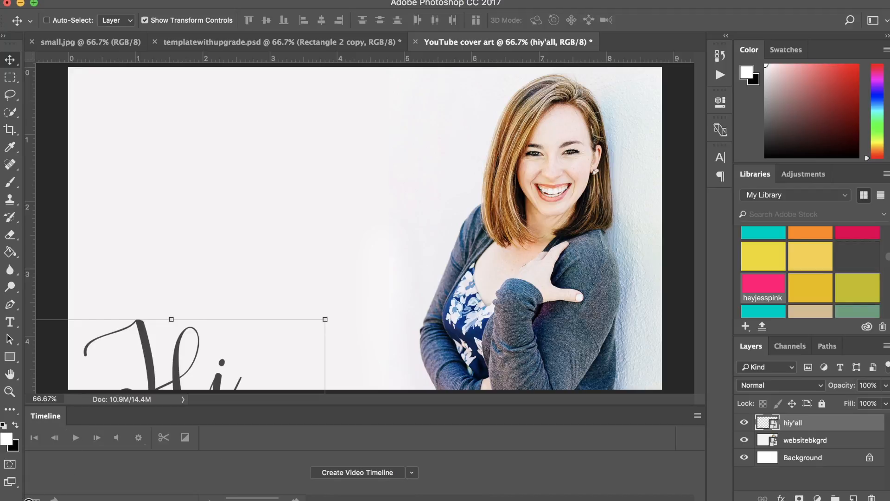
pyautogui.click(357, 472)
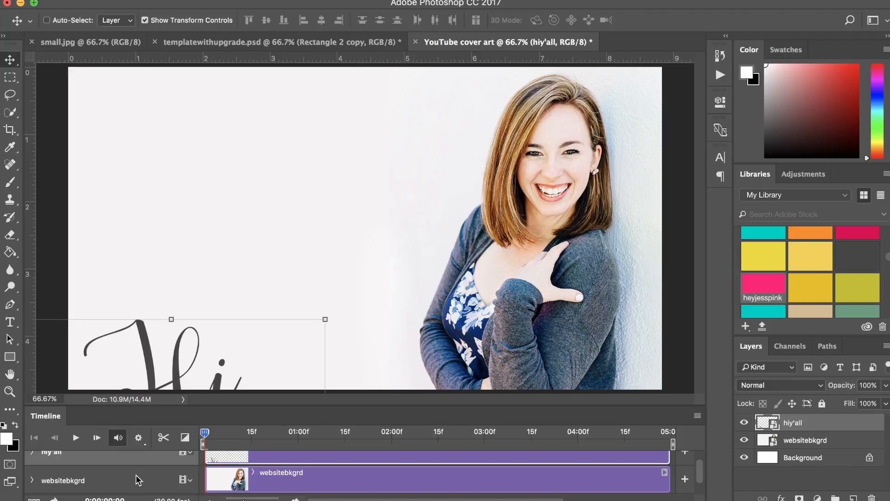
pyautogui.moveTo(157, 468)
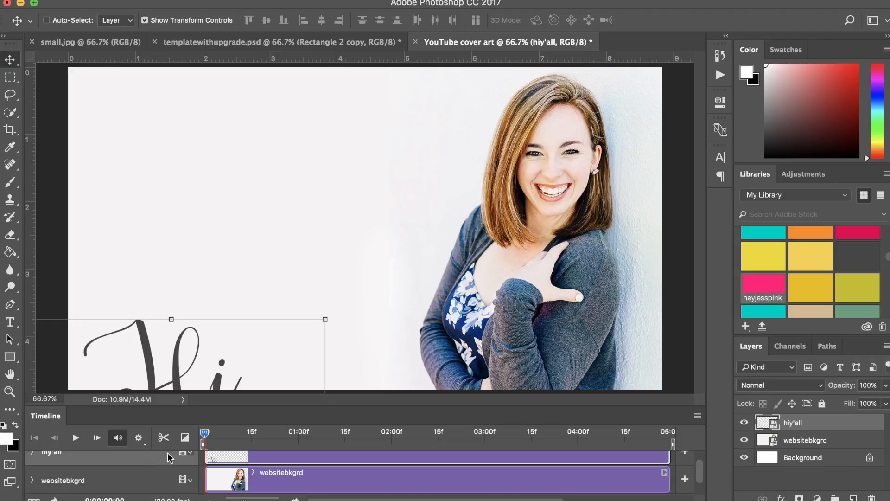
pyautogui.click(138, 437)
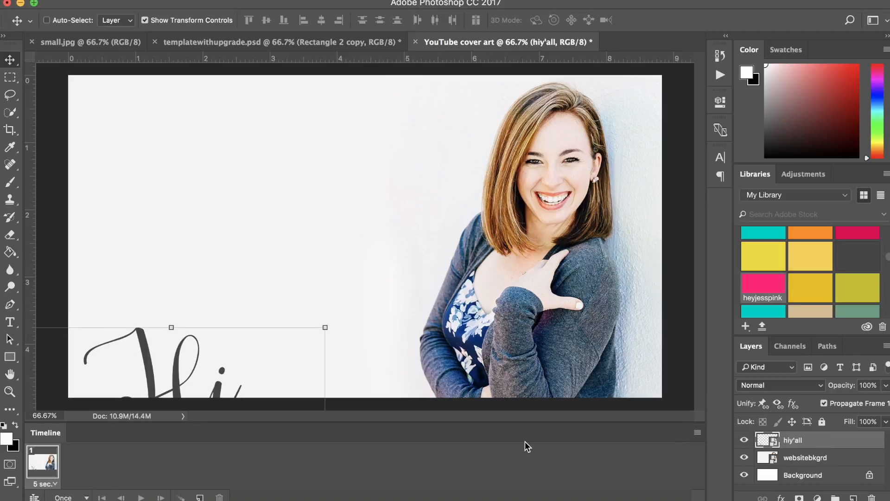
# - Hide the hiy'all lettering layer and set the first frame's delay to 0.5 seconds
pyautogui.click(744, 440)
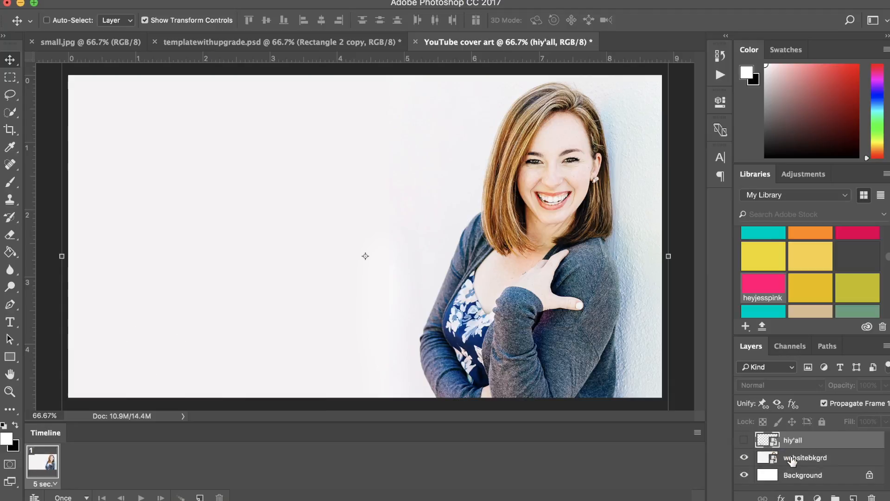
pyautogui.click(805, 457)
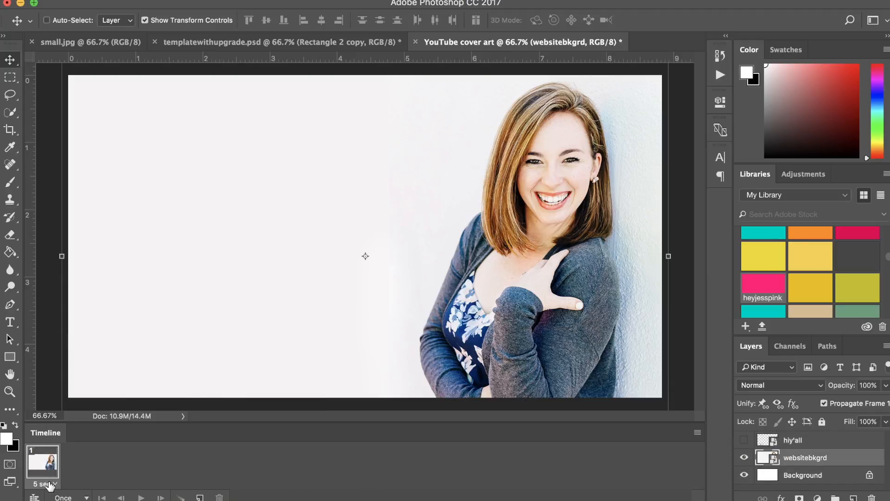
pyautogui.click(51, 484)
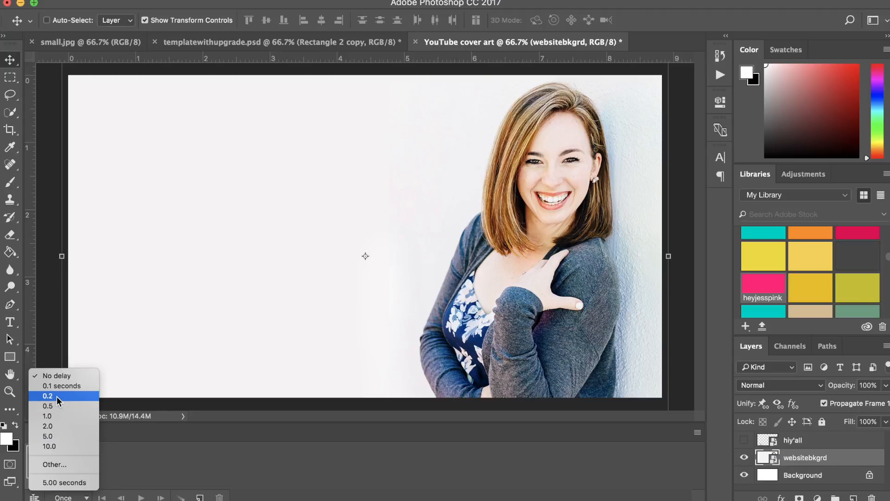
pyautogui.click(48, 405)
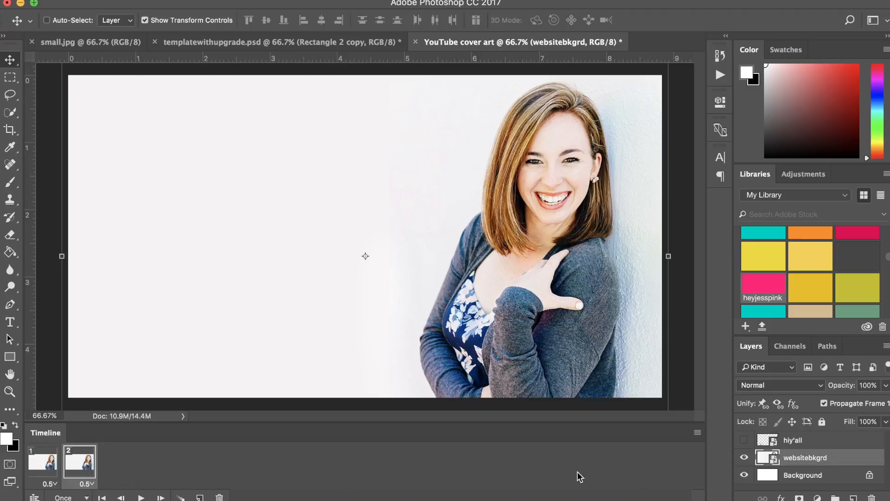
# - Move the Hi Y'all text up the canvas across frames, then hide its layer
pyautogui.click(744, 443)
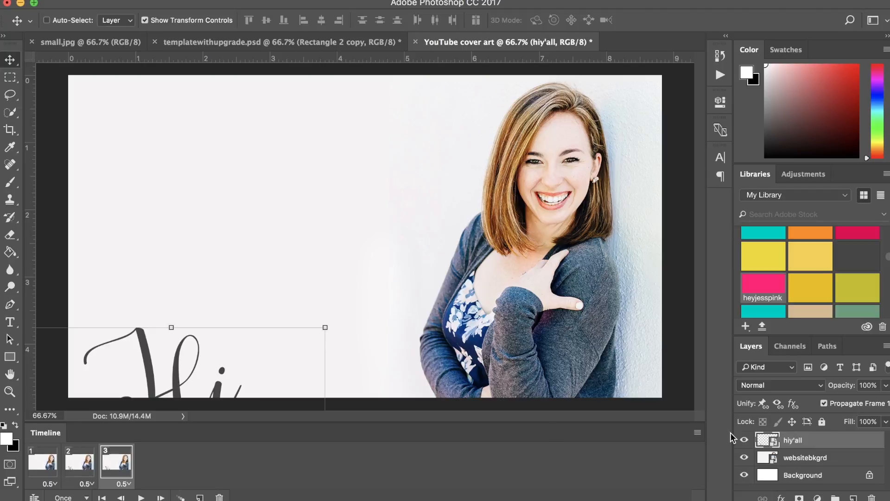
pyautogui.moveTo(259, 351)
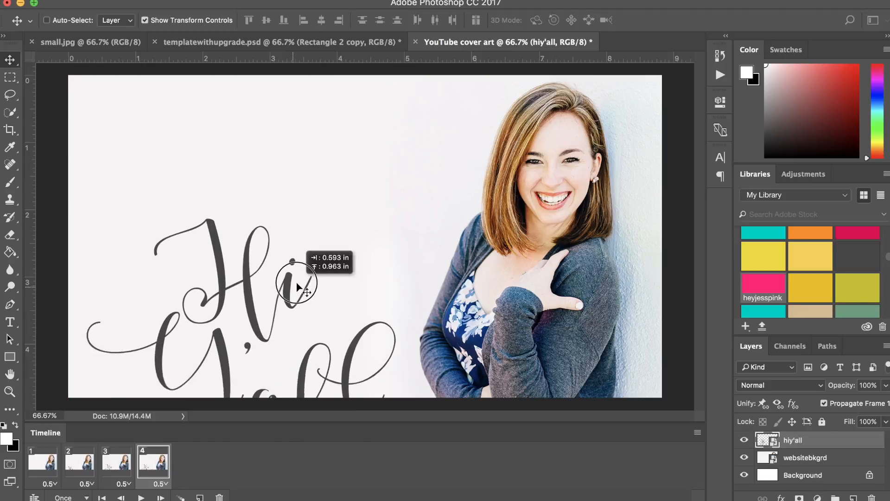
pyautogui.moveTo(295, 284); pyautogui.dragTo(255, 341)
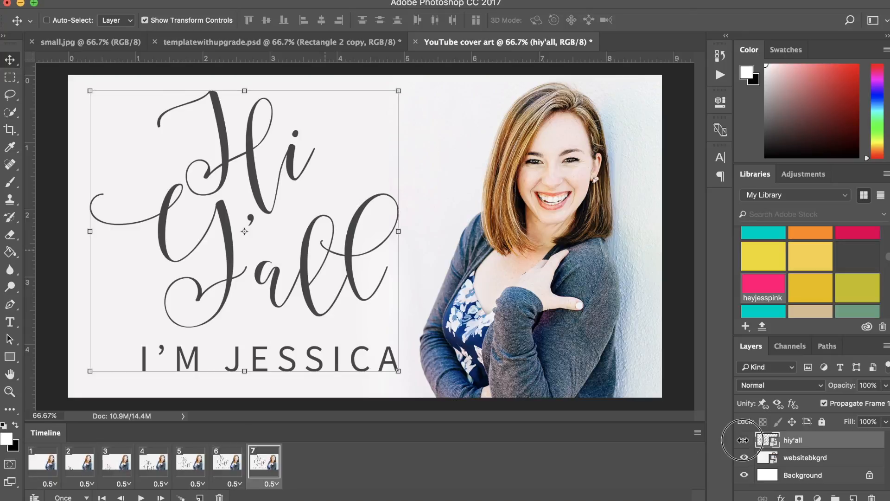
pyautogui.click(743, 440)
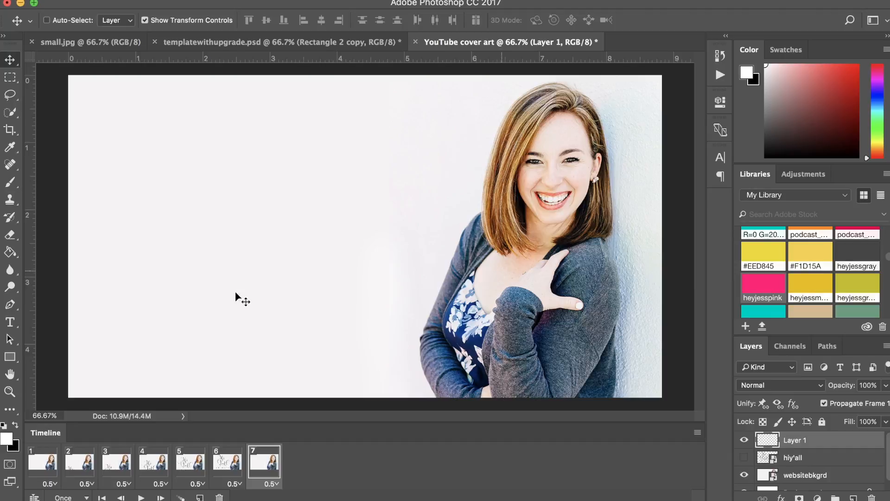
# - Draw a rectangle bar filled with the heyjesspink swatch
pyautogui.click(10, 357)
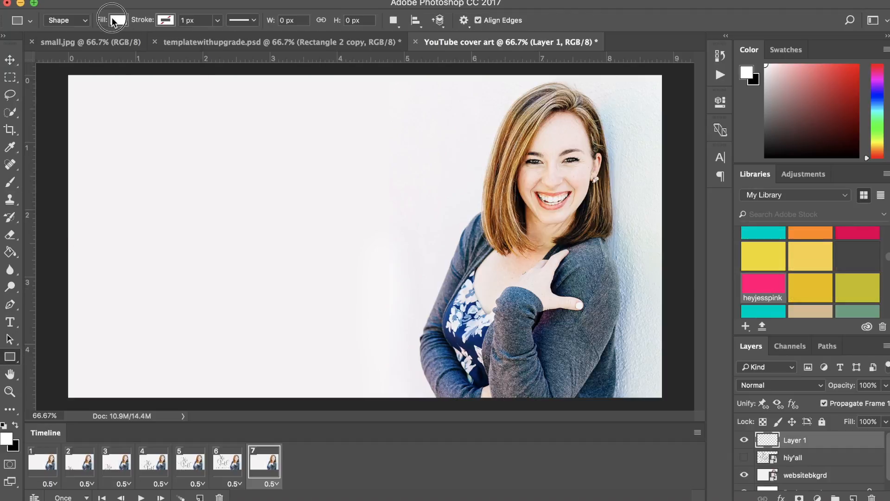
pyautogui.click(117, 20)
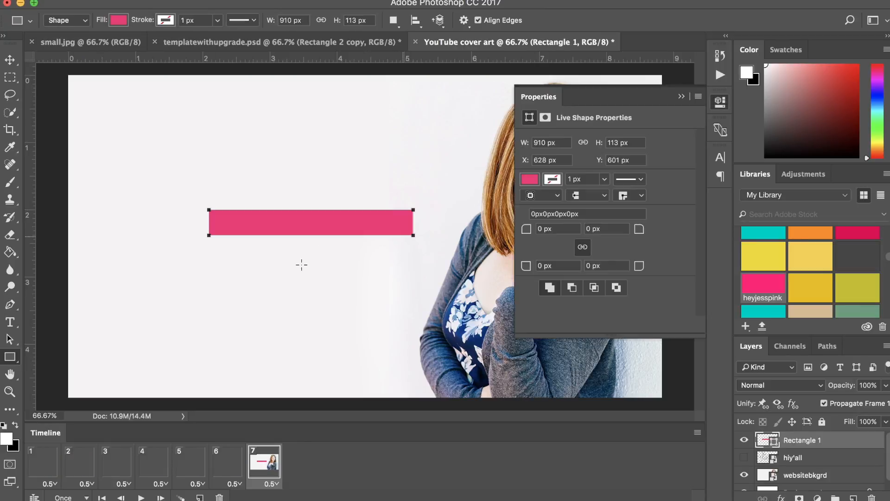
pyautogui.click(10, 322)
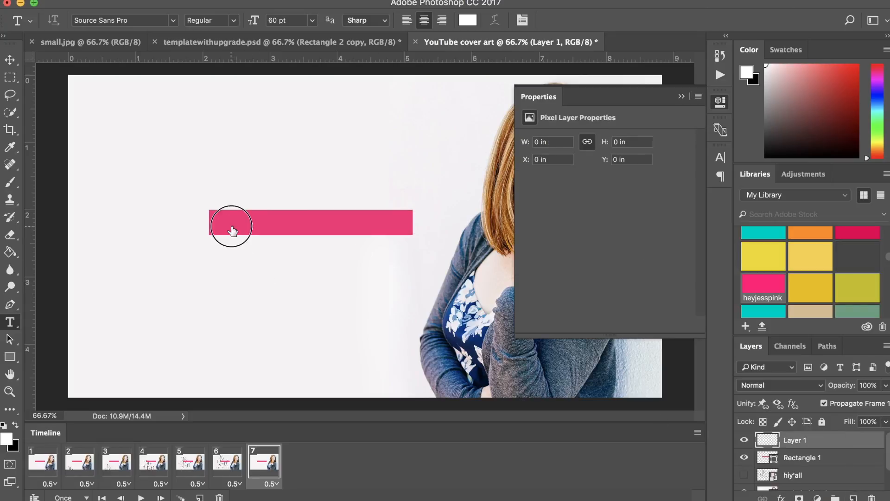
# - Type THAT'S REALLY ALL at 20 pt and centre it on the pink bar
pyautogui.click(232, 227)
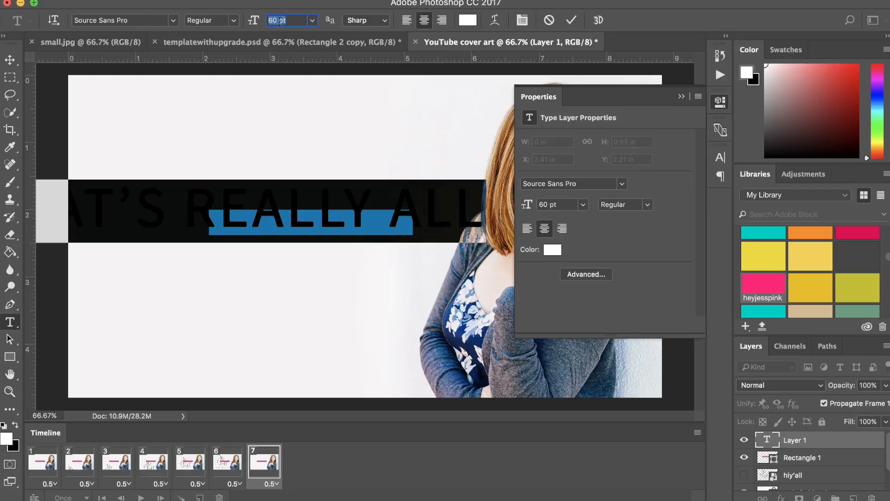
pyautogui.write('20')
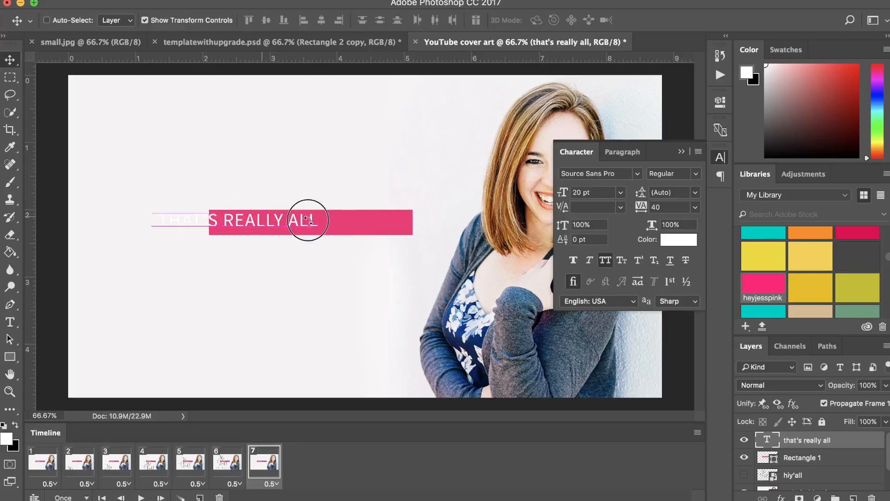
pyautogui.moveTo(307, 220); pyautogui.dragTo(349, 222)
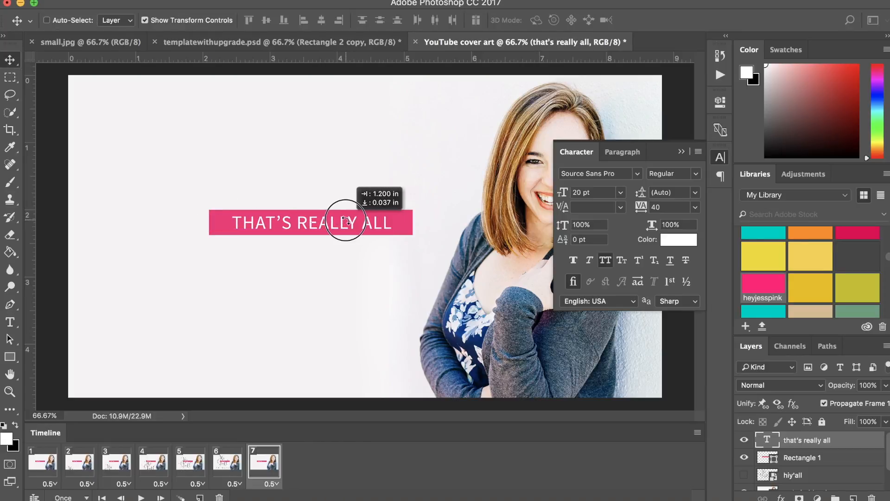
# - Hide the text and bar in frame 1, and add frame 8 showing only the bar
pyautogui.click(719, 157)
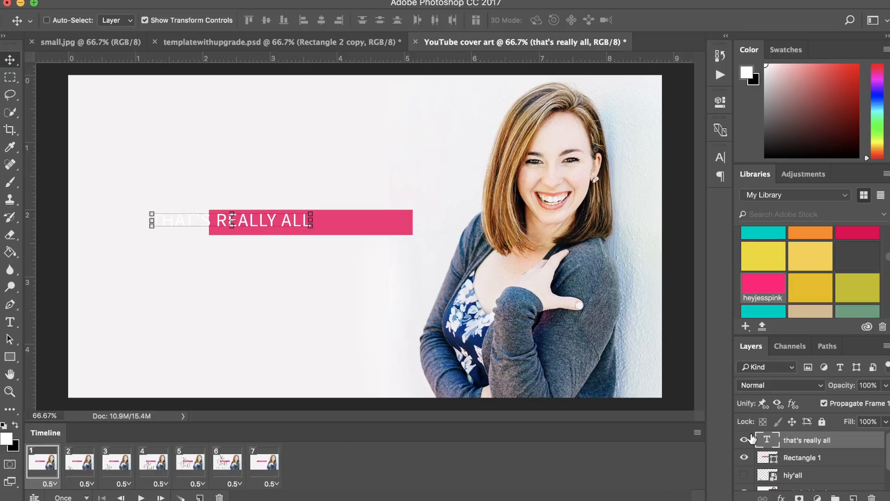
pyautogui.click(743, 440)
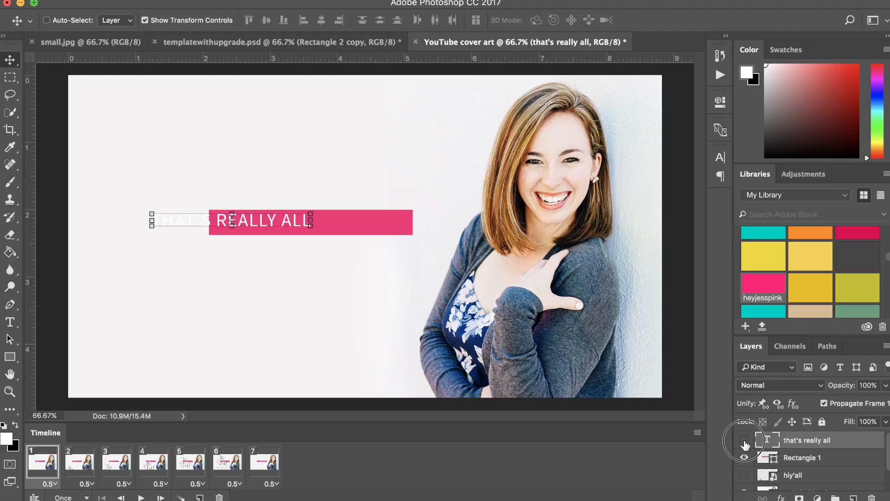
pyautogui.click(744, 445)
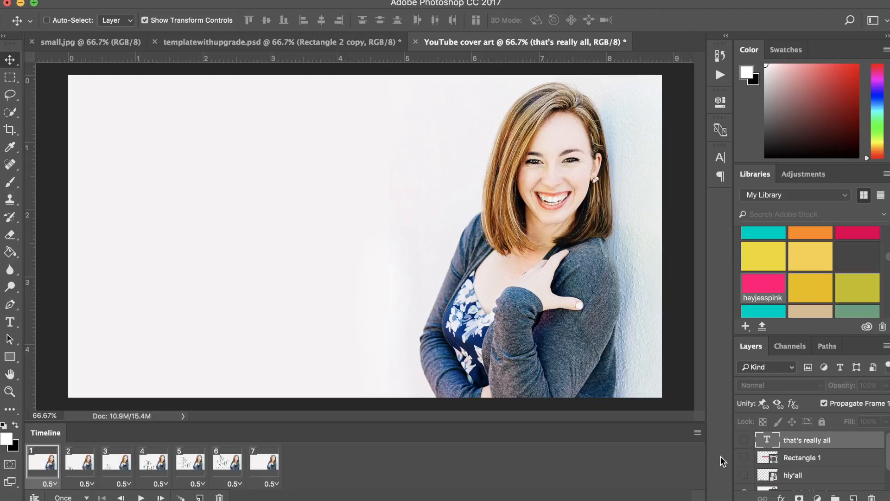
pyautogui.moveTo(273, 466)
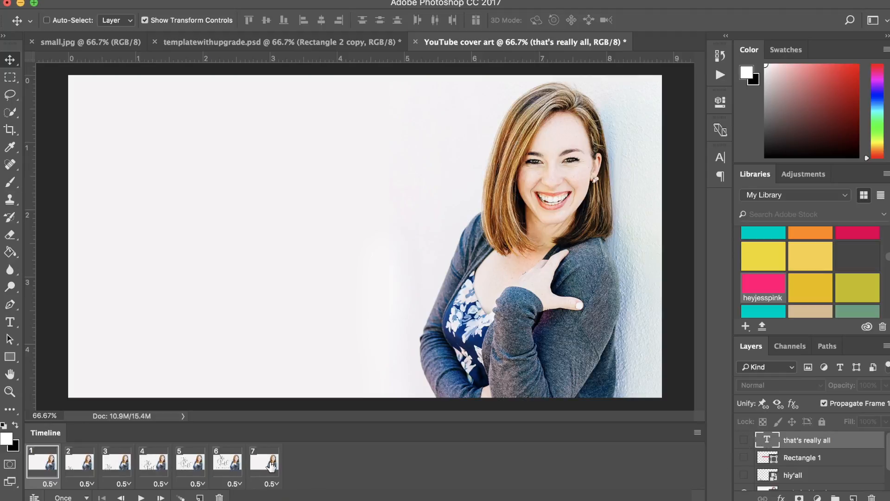
pyautogui.click(264, 461)
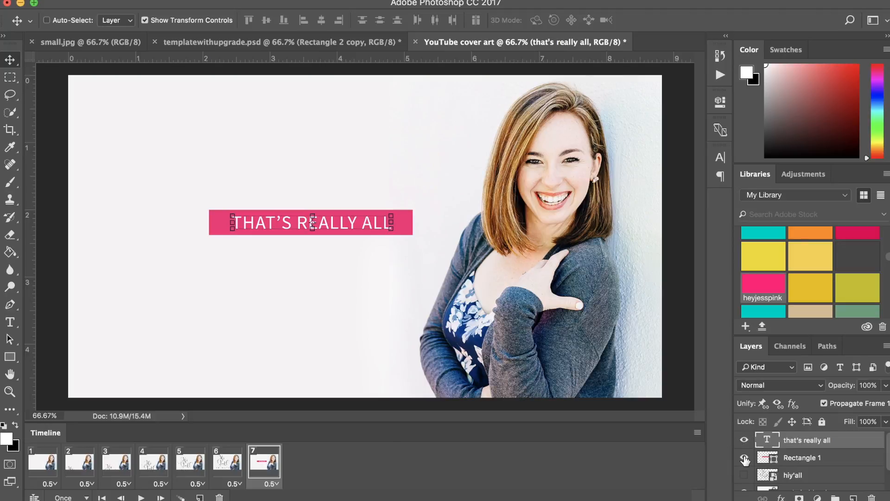
pyautogui.moveTo(744, 460)
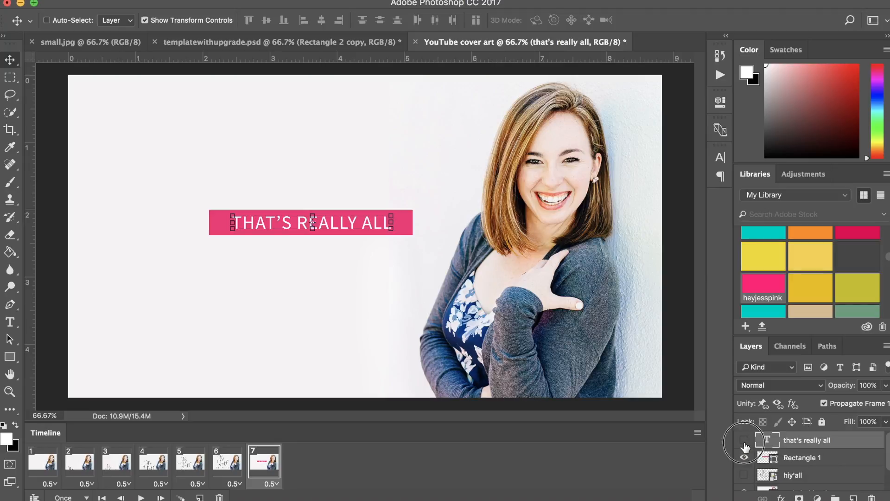
pyautogui.click(745, 448)
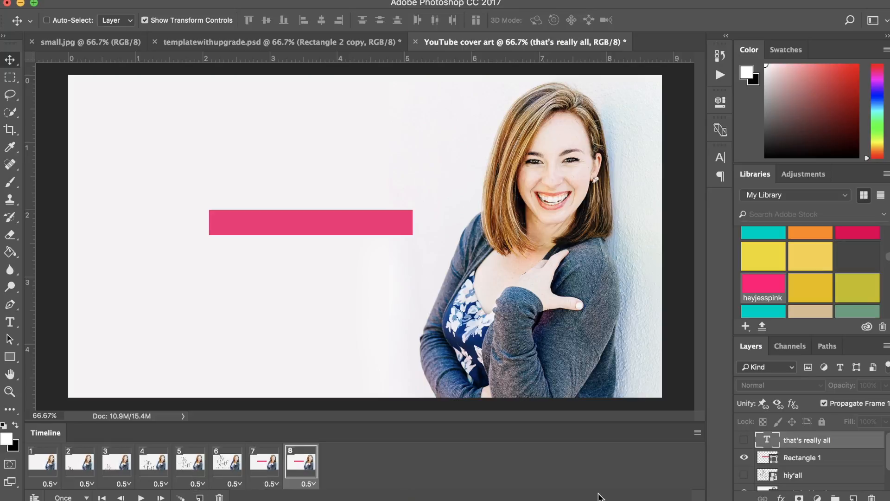
# - Show THAT'S REALLY ALL in frame 8 and play the animation from frame 1
pyautogui.click(745, 441)
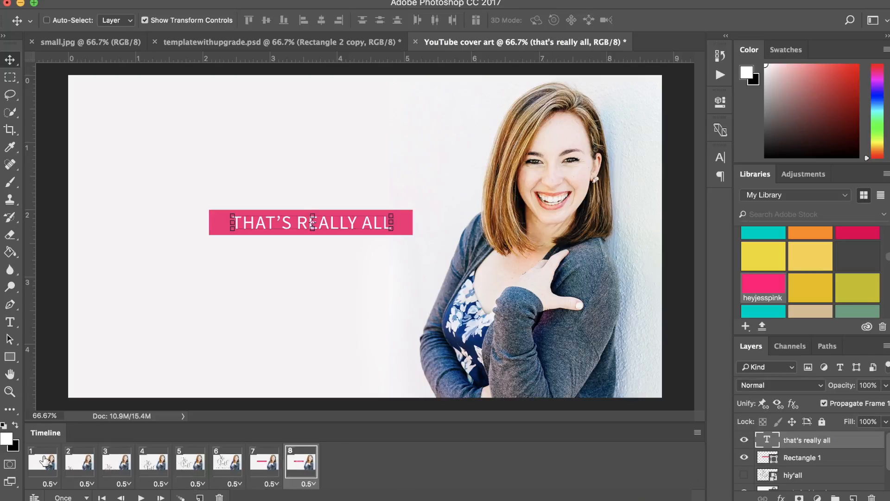
pyautogui.click(42, 461)
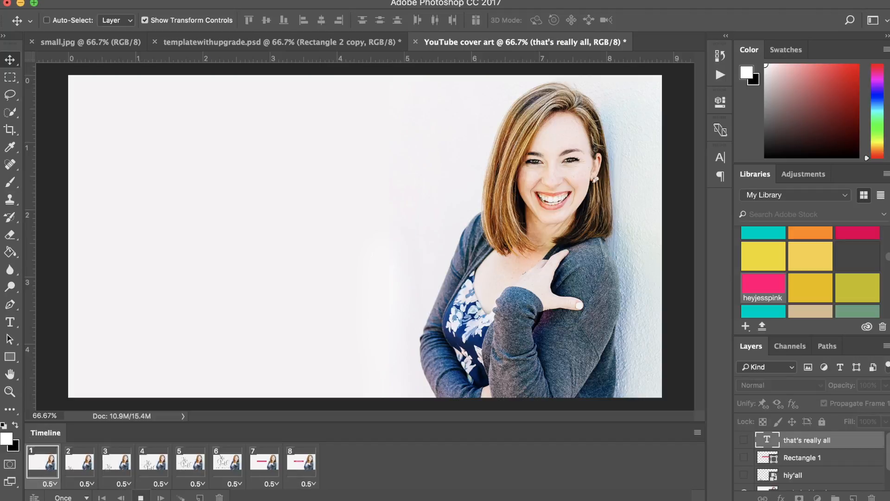
pyautogui.click(189, 460)
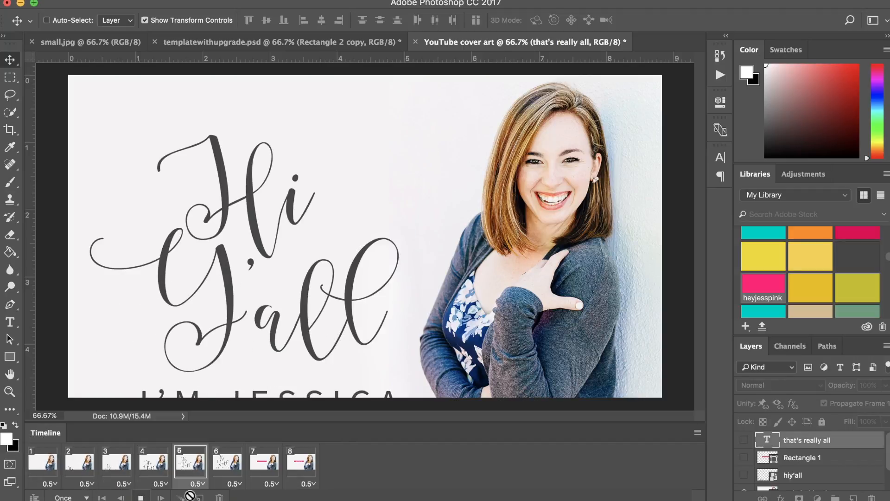
pyautogui.click(300, 460)
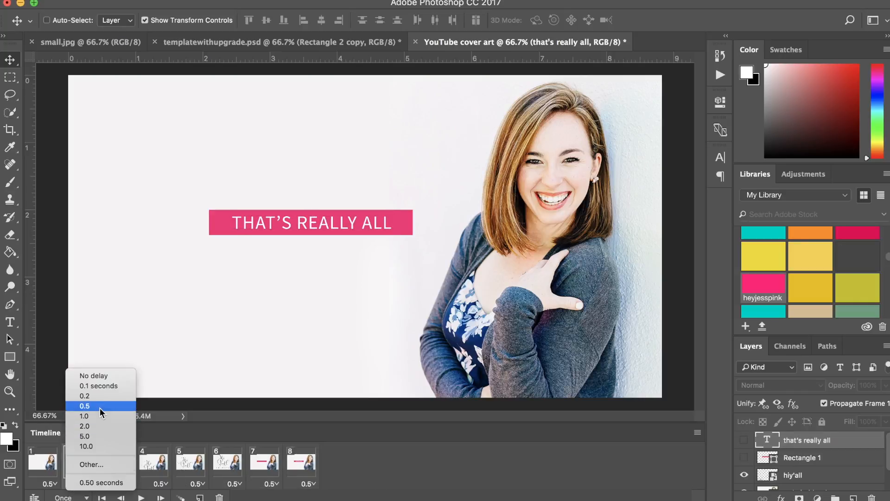
# - Give frames 3–7 a 0.1-second delay and replay the preview from frame 1
pyautogui.click(79, 460)
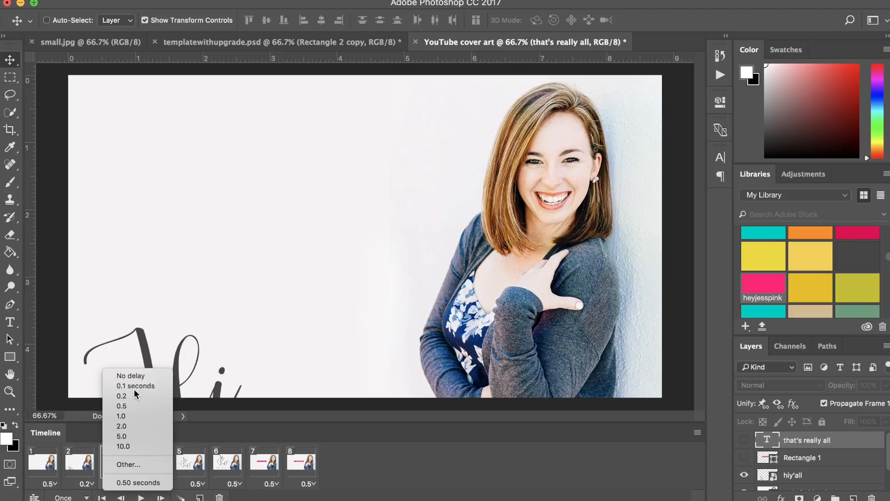
pyautogui.click(135, 385)
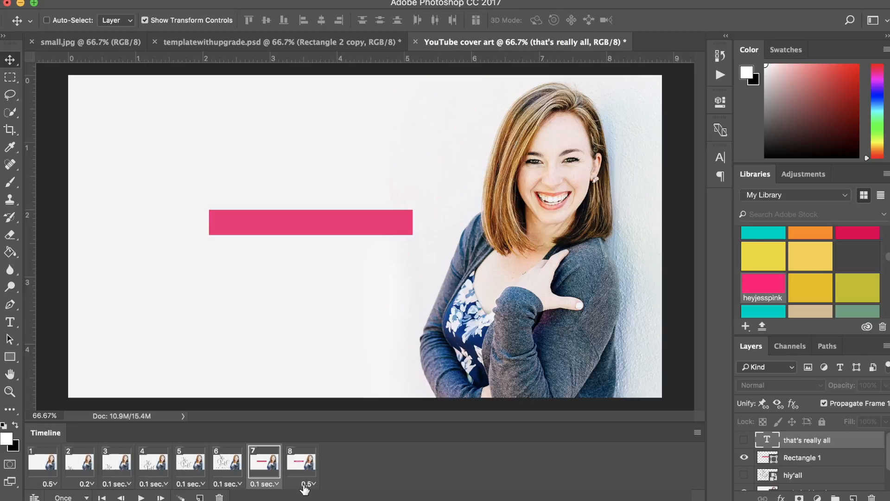
pyautogui.click(42, 461)
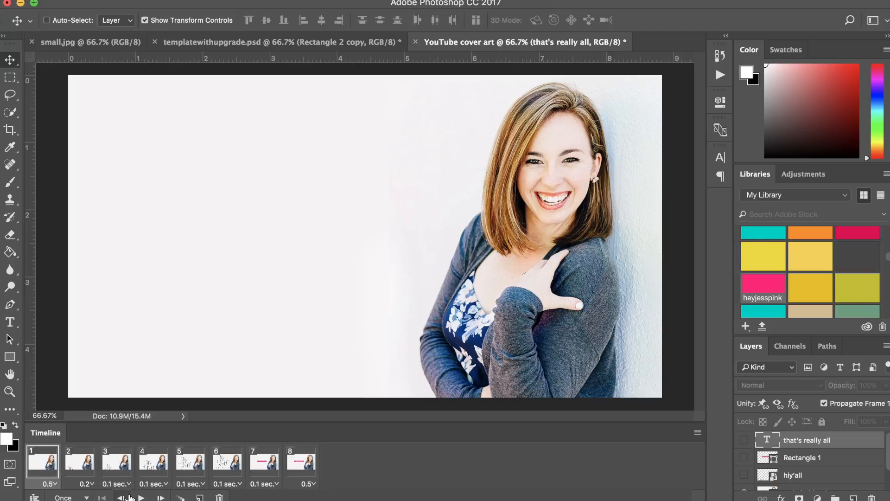
pyautogui.click(226, 460)
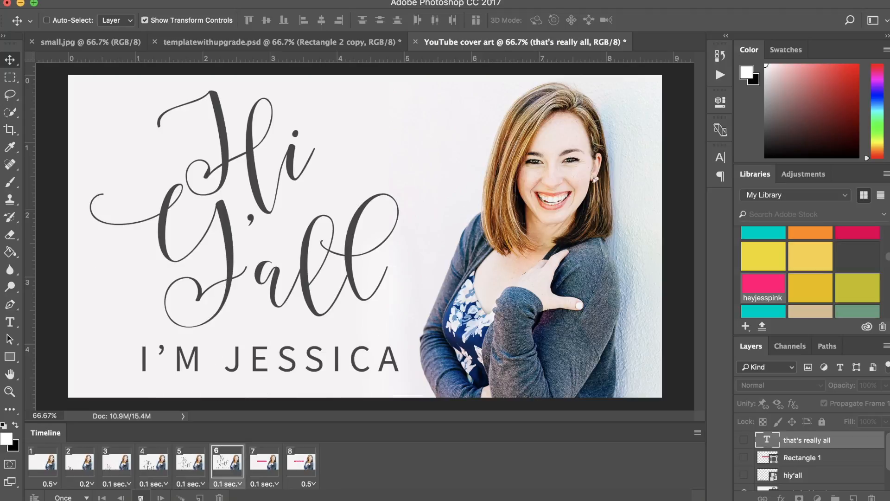
pyautogui.click(300, 460)
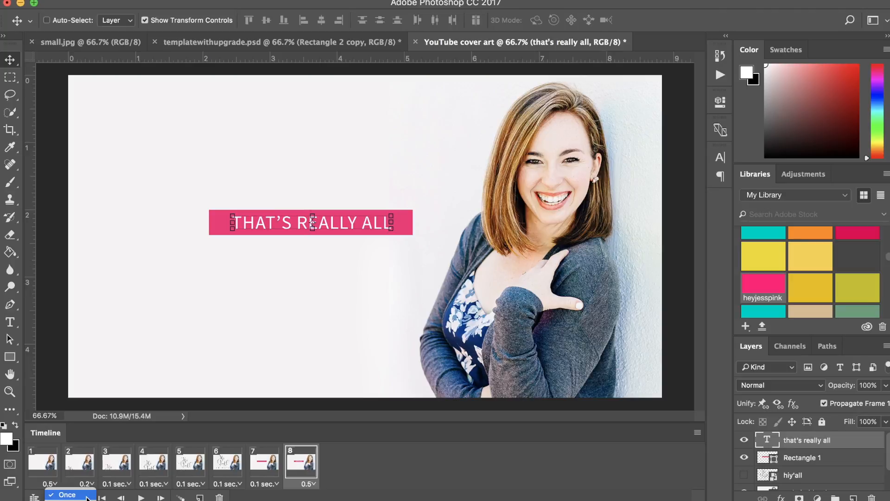
# - Set the animation's looping option to Once
pyautogui.click(67, 494)
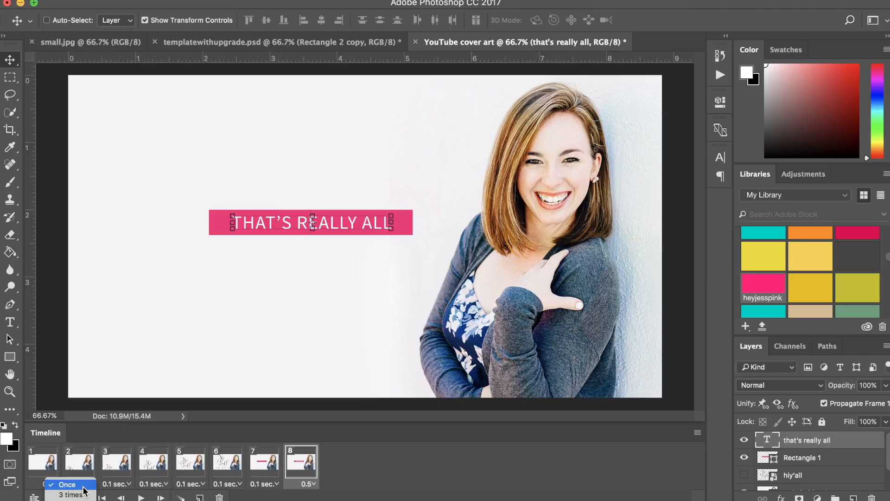
pyautogui.click(67, 485)
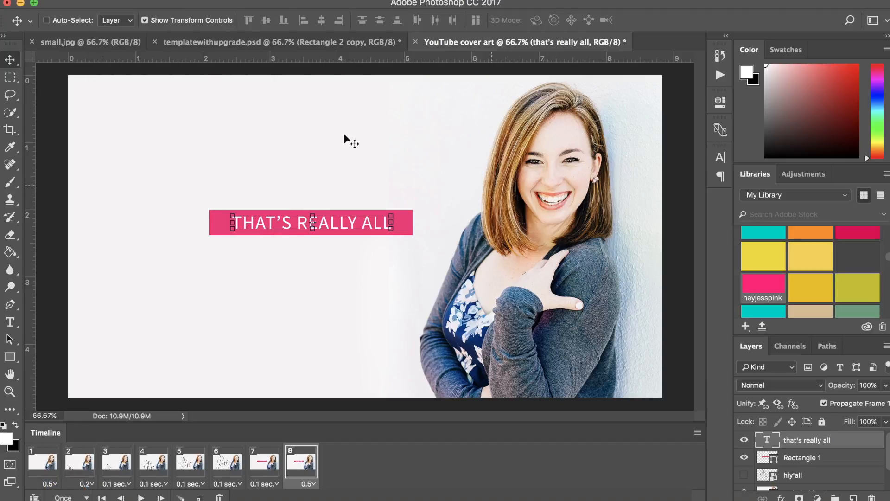
pyautogui.click(29, 4)
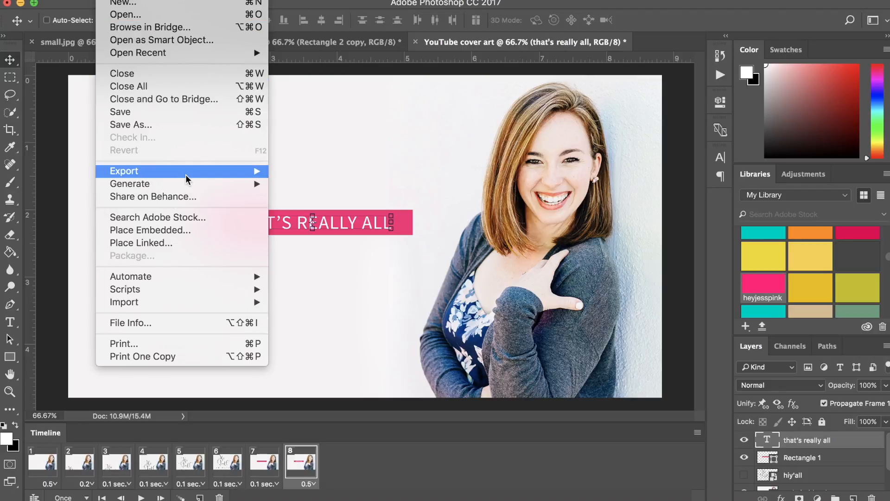
pyautogui.moveTo(124, 171)
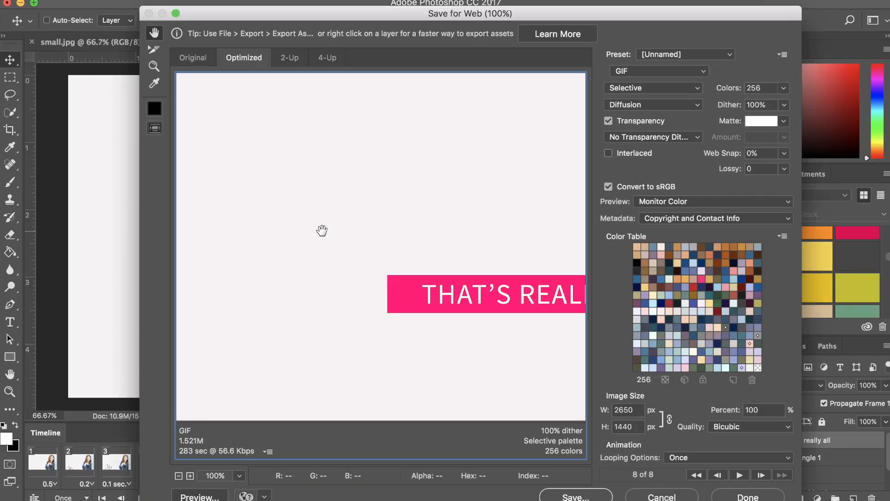
pyautogui.moveTo(491, 295)
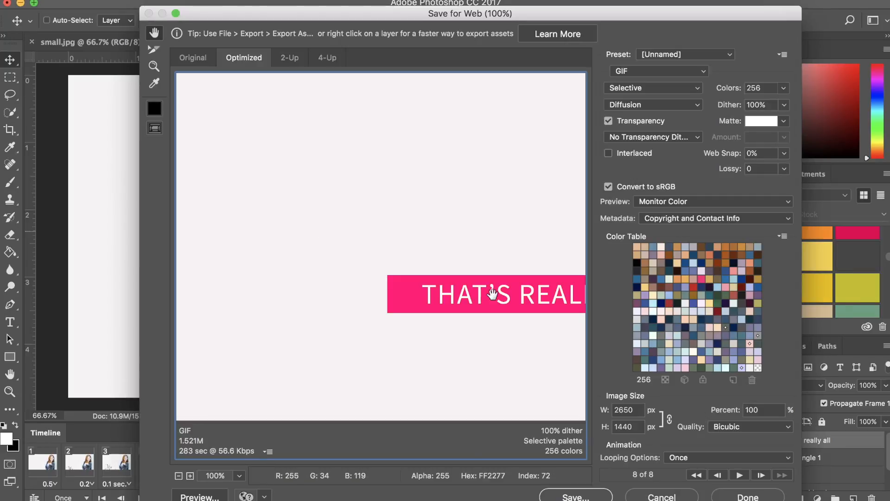
pyautogui.moveTo(680, 71)
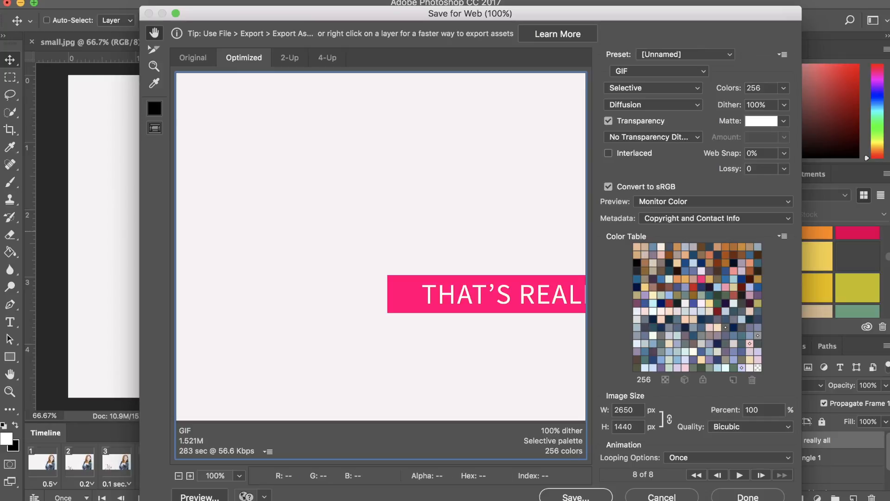
# - Save the GIF as youtubeintro_blogpost.gif in the hey jessica folder, images only
pyautogui.click(575, 496)
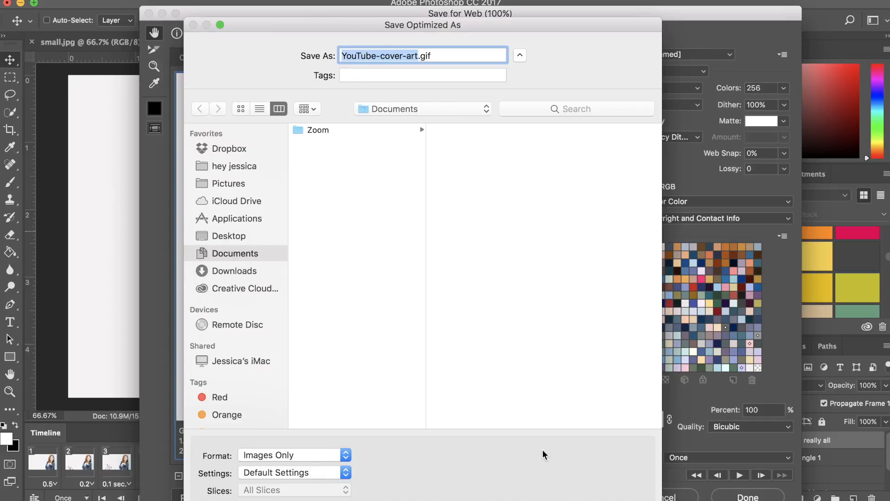
pyautogui.click(233, 166)
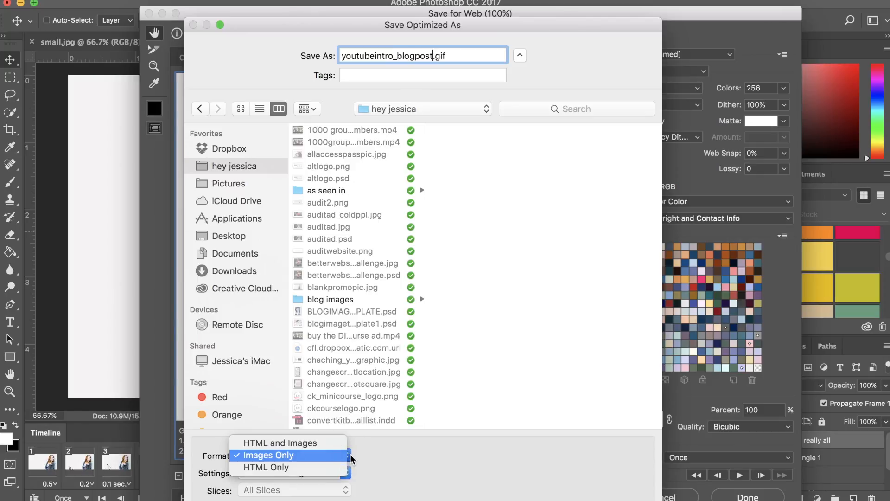
pyautogui.click(275, 454)
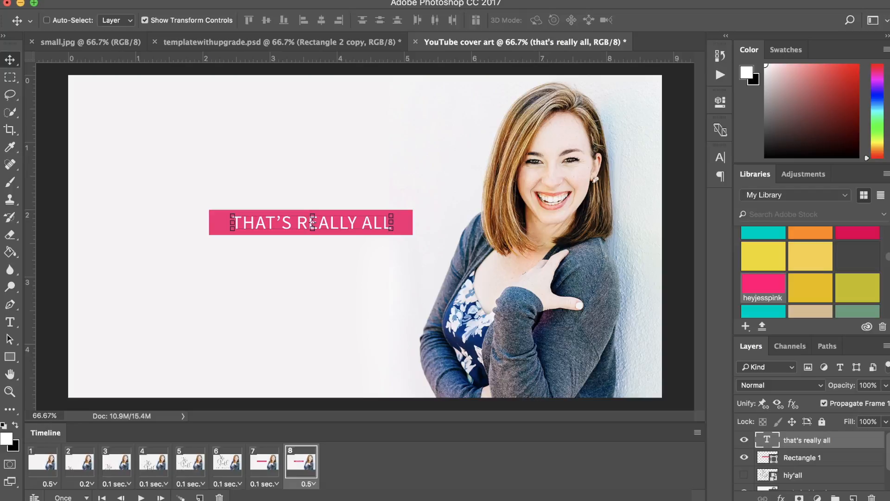
pyautogui.moveTo(379, 493)
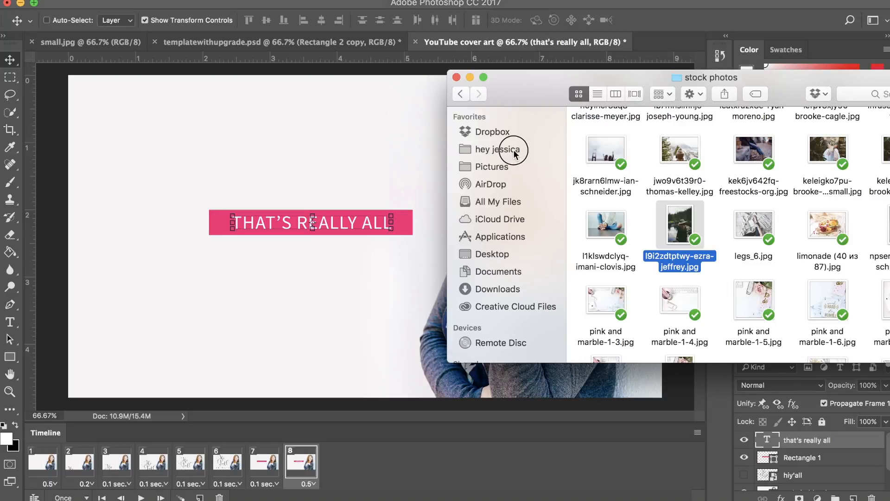
# - Search the hey jessica folder for file names matching 'youtubeintro'
pyautogui.click(497, 149)
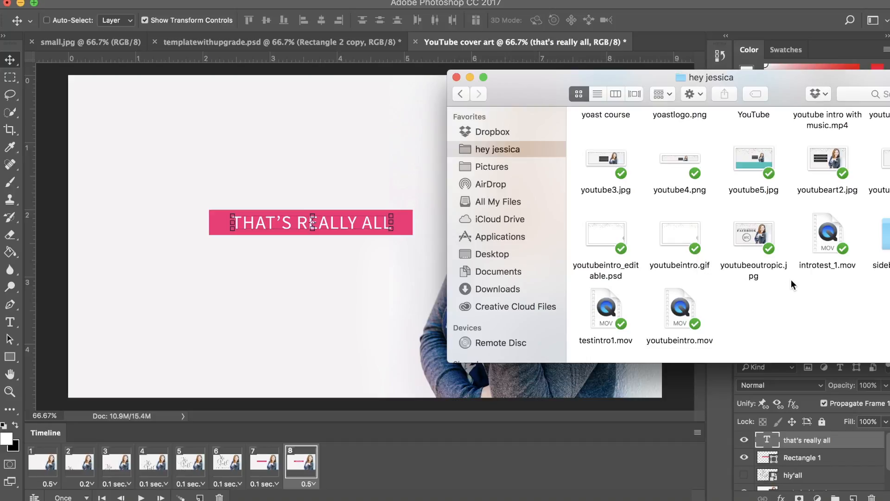
pyautogui.moveTo(779, 282)
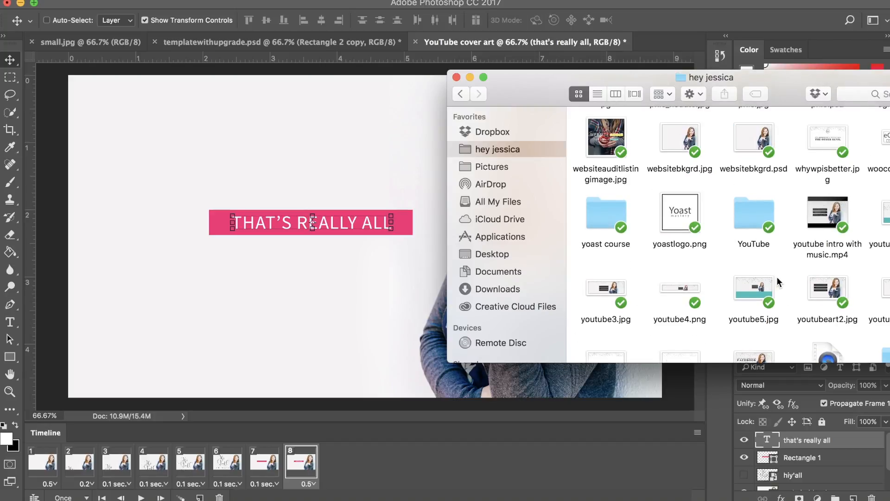
pyautogui.write('youtubeir')
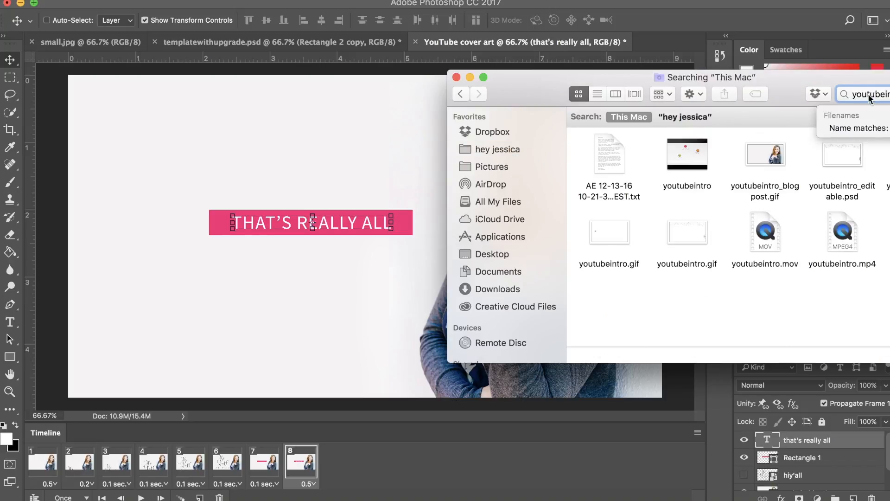
pyautogui.click(764, 154)
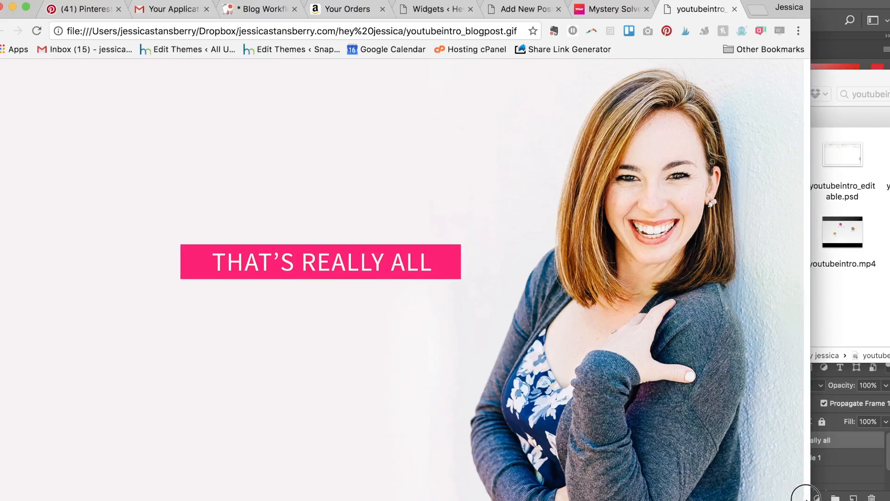
# - Play youtubeintro_blogpost.gif in Chrome through to THAT'S REALLY ALL, then close the tab
pyautogui.click(296, 30)
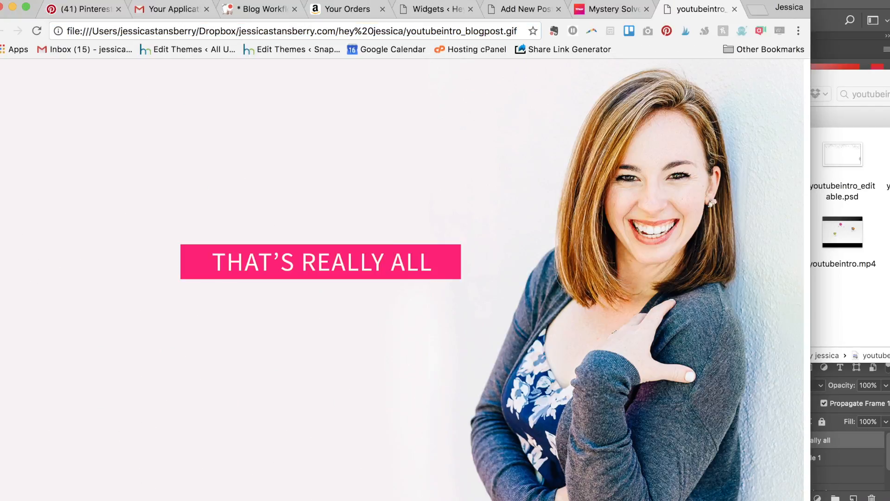
pyautogui.moveTo(446, 31)
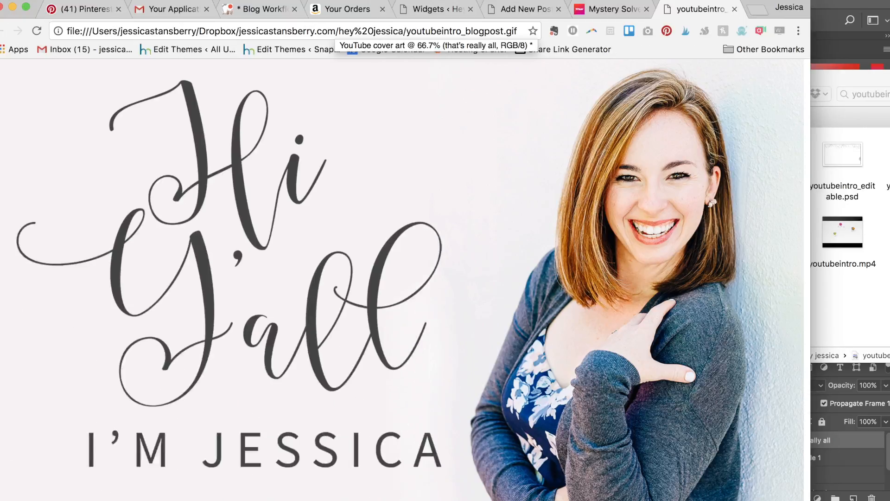
pyautogui.click(295, 31)
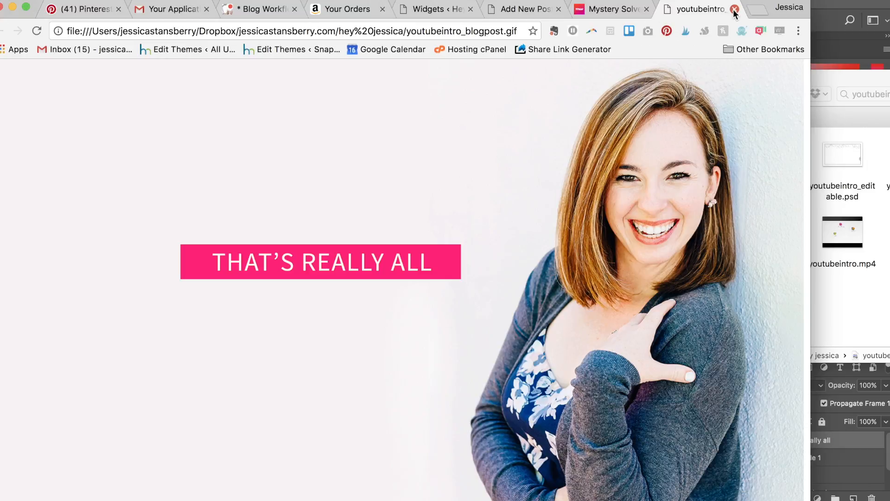
pyautogui.moveTo(735, 9)
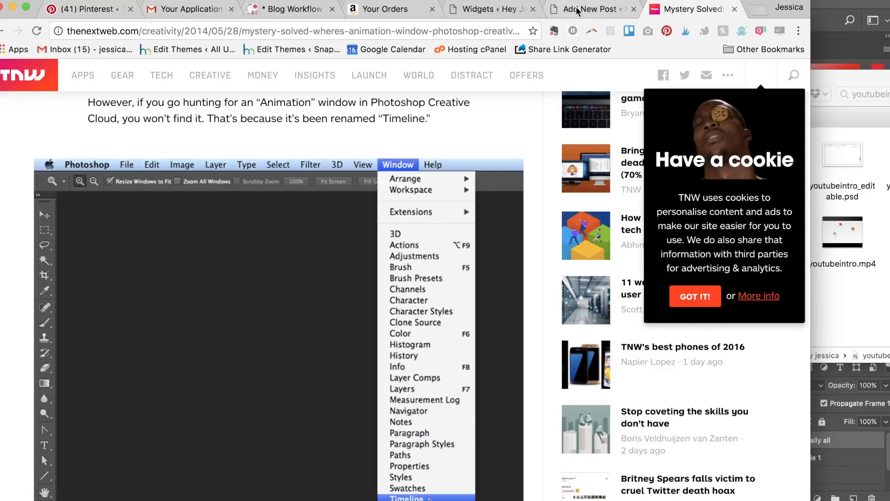
# - Switch to Chrome's Add New Post tab for the WordPress draft
pyautogui.click(590, 9)
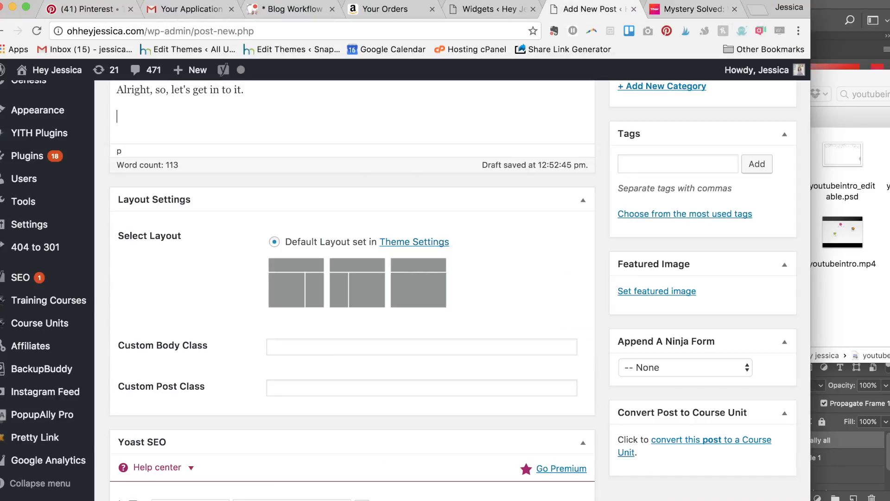